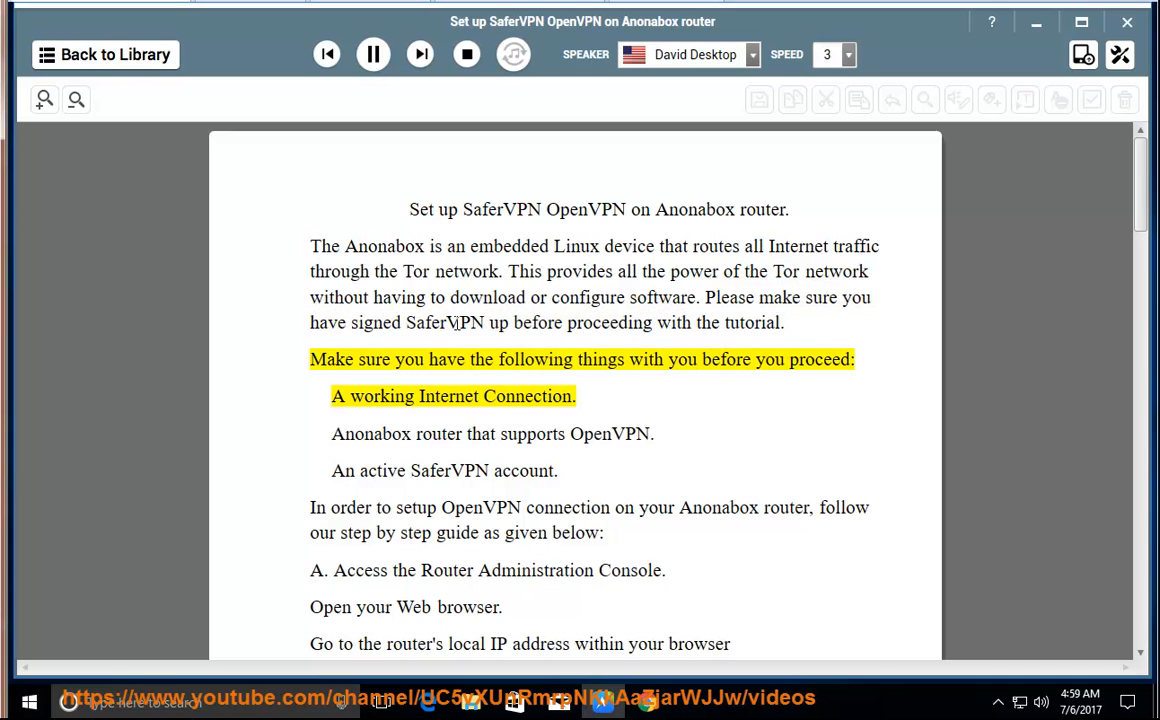
- Start reading aloud from the prerequisites checklist so each sentence is highlighted as spoken
{"action": "double_click", "coordinate": [818, 360]}
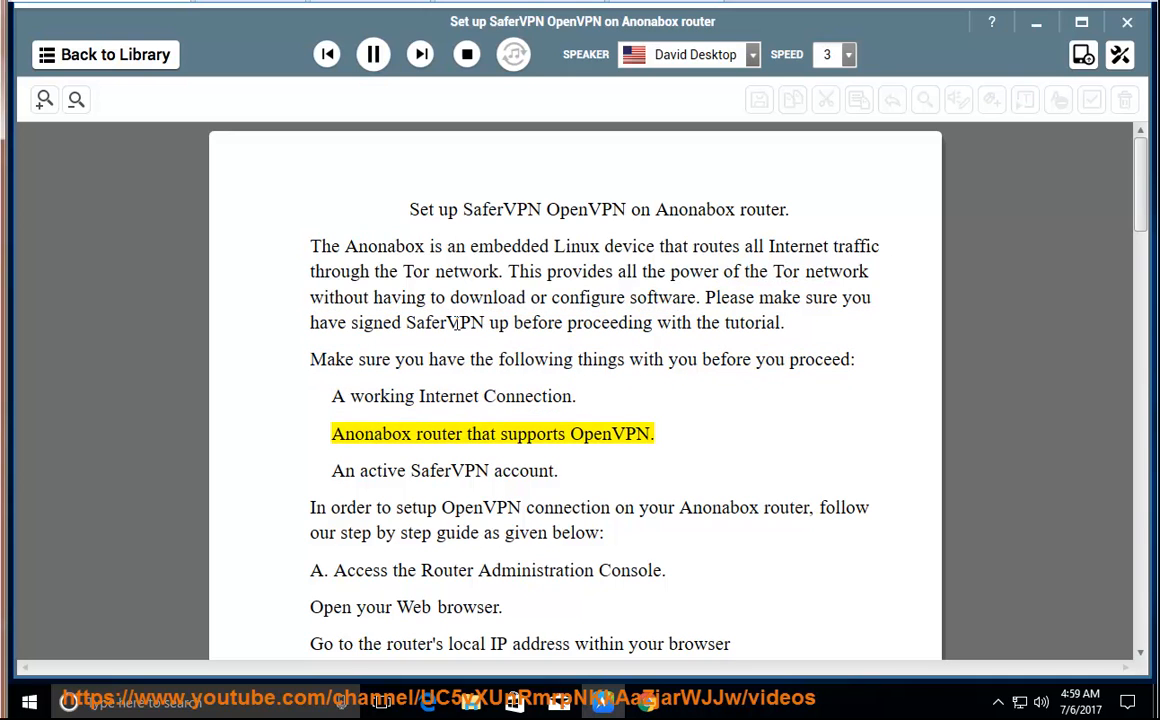
{"action": "double_click", "coordinate": [610, 432]}
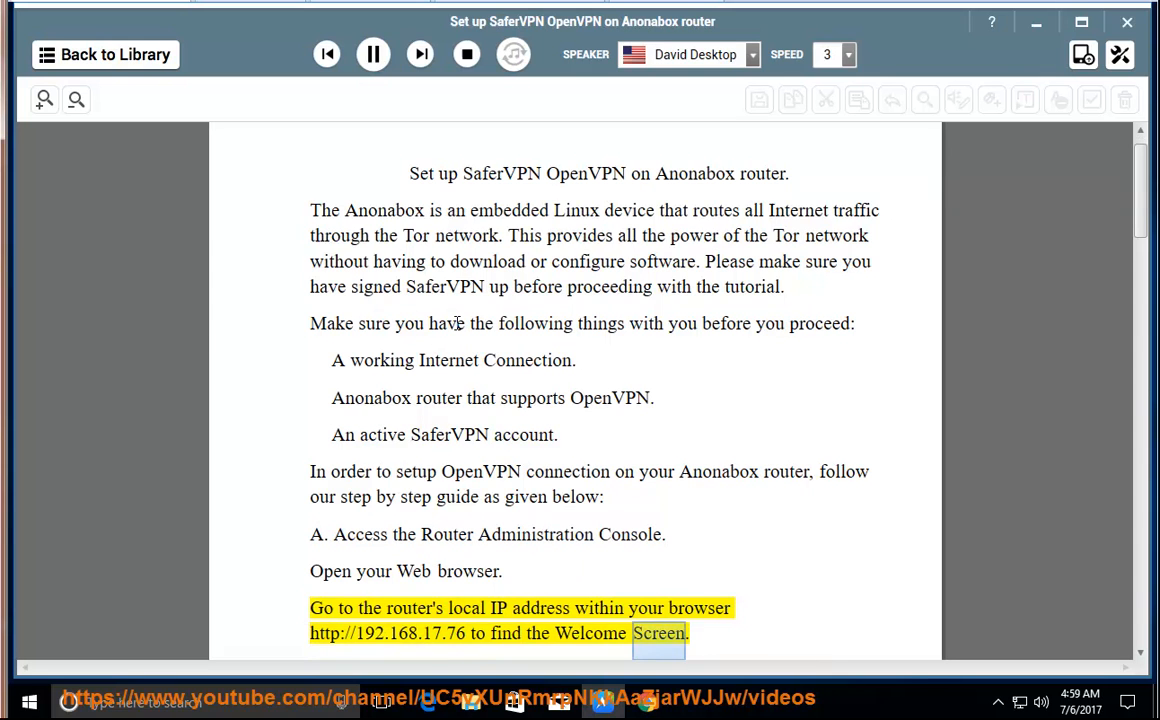
- Scroll past the Welcome screenshot to section B and the New Users blank-password paragraph as narration continues
{"action": "scroll", "scroll_direction": "down", "scroll_amount": 3}
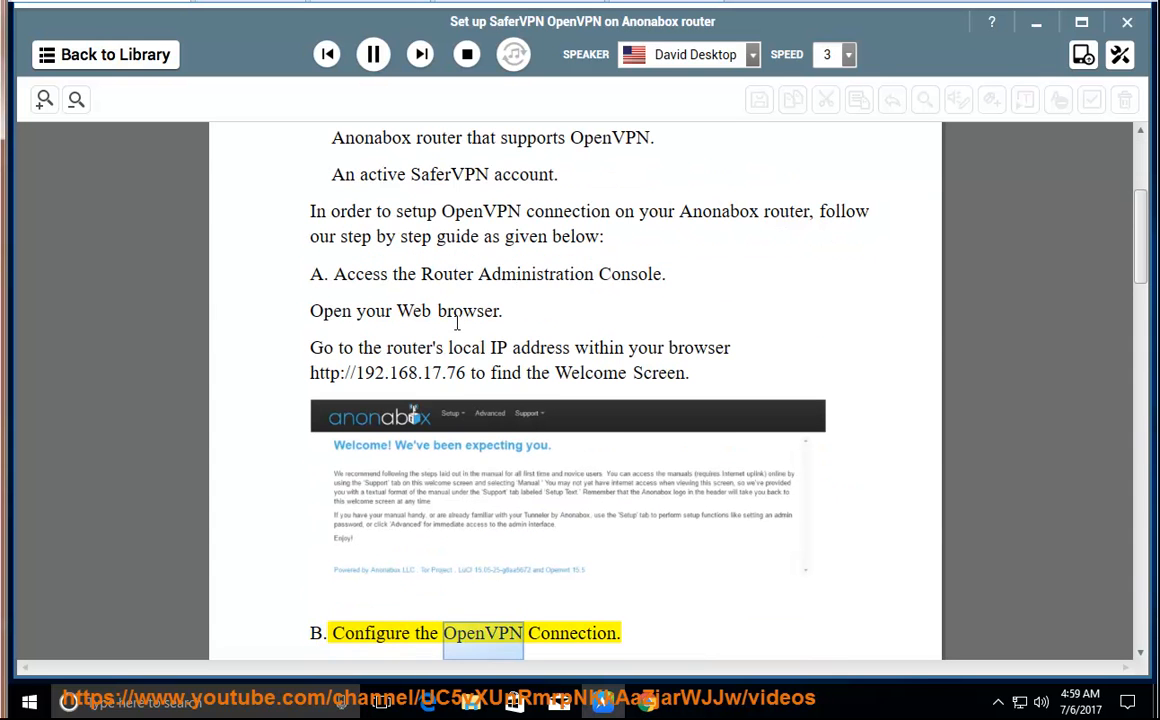
{"action": "scroll", "scroll_direction": "down", "scroll_amount": 3}
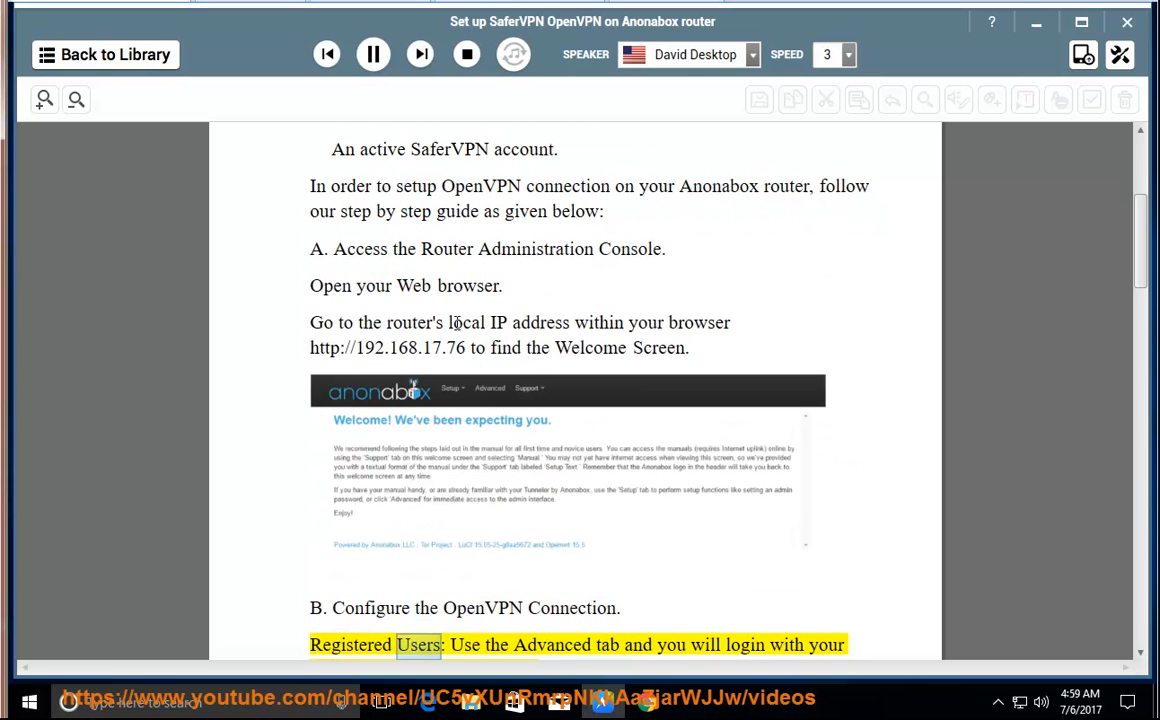
{"action": "scroll", "scroll_direction": "down", "scroll_amount": 3}
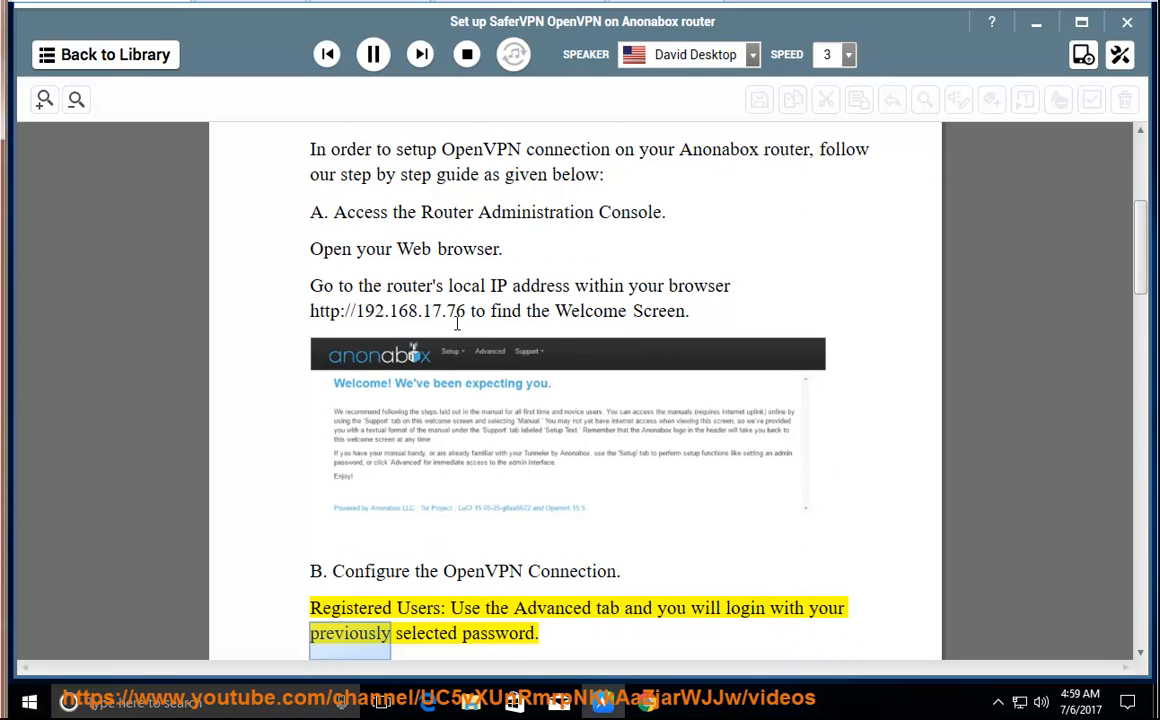
{"action": "scroll", "scroll_direction": "down", "scroll_amount": 3}
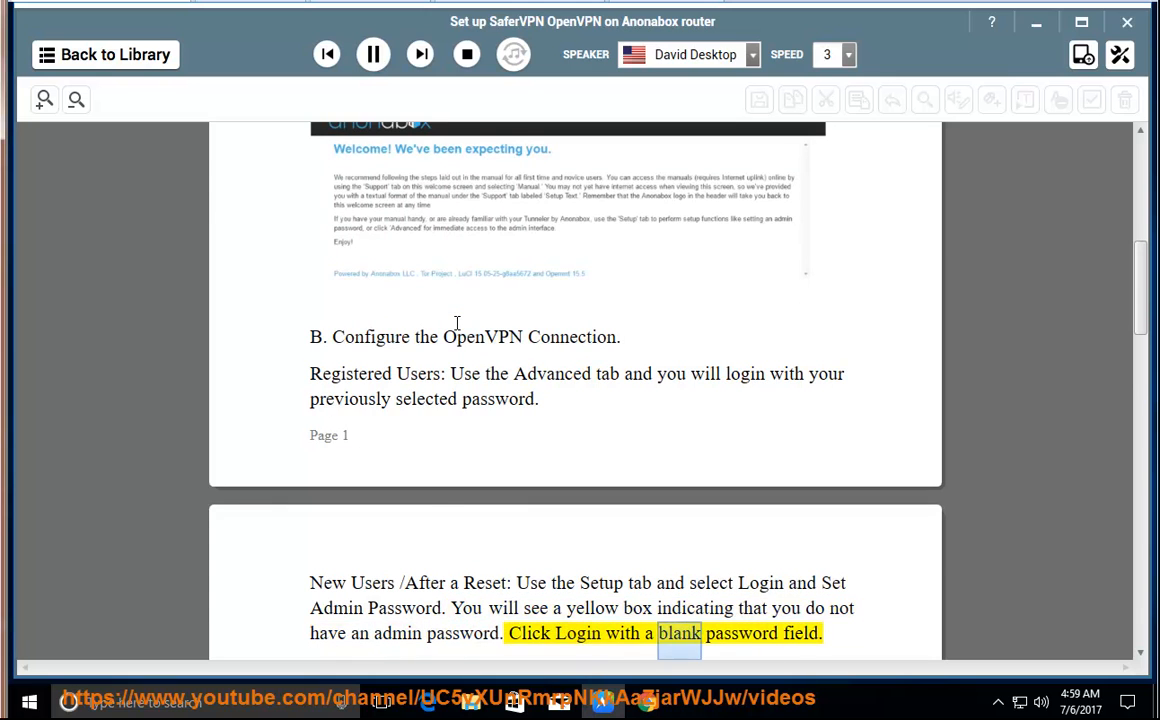
{"action": "scroll", "scroll_direction": "down", "scroll_amount": 3}
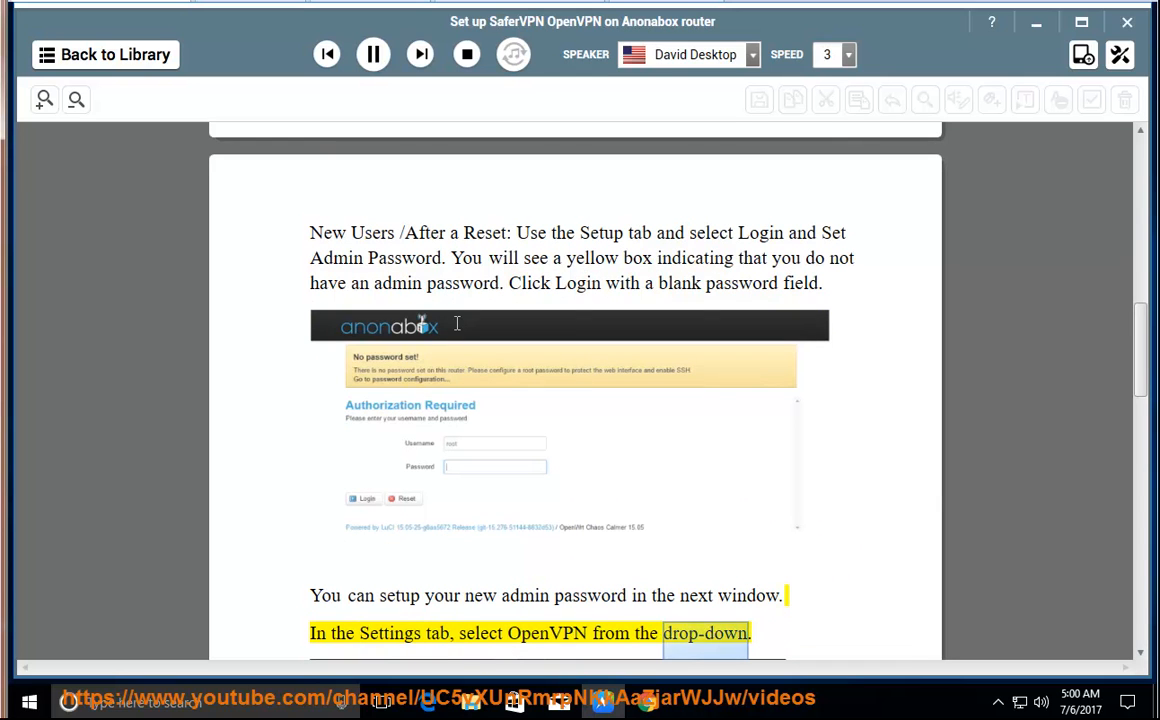
- Follow the narration down through the Settings tab and selecting OpenVPN steps
{"action": "scroll", "scroll_direction": "down", "scroll_amount": 3}
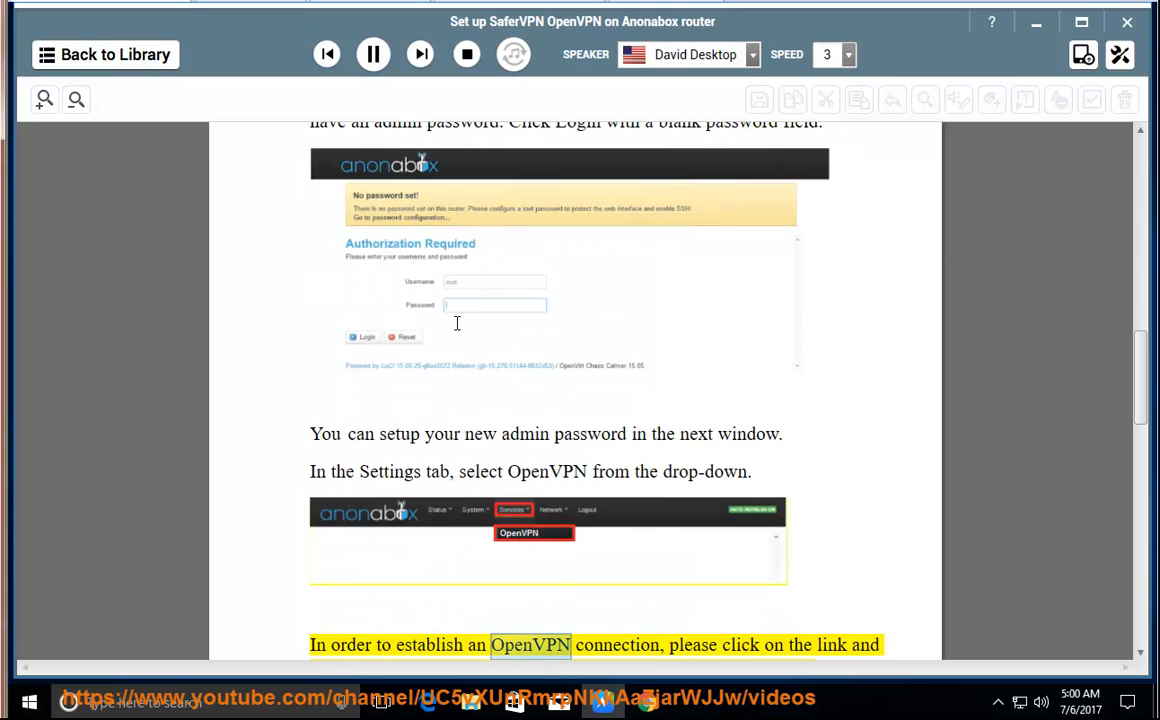
{"action": "scroll", "scroll_direction": "down", "scroll_amount": 3}
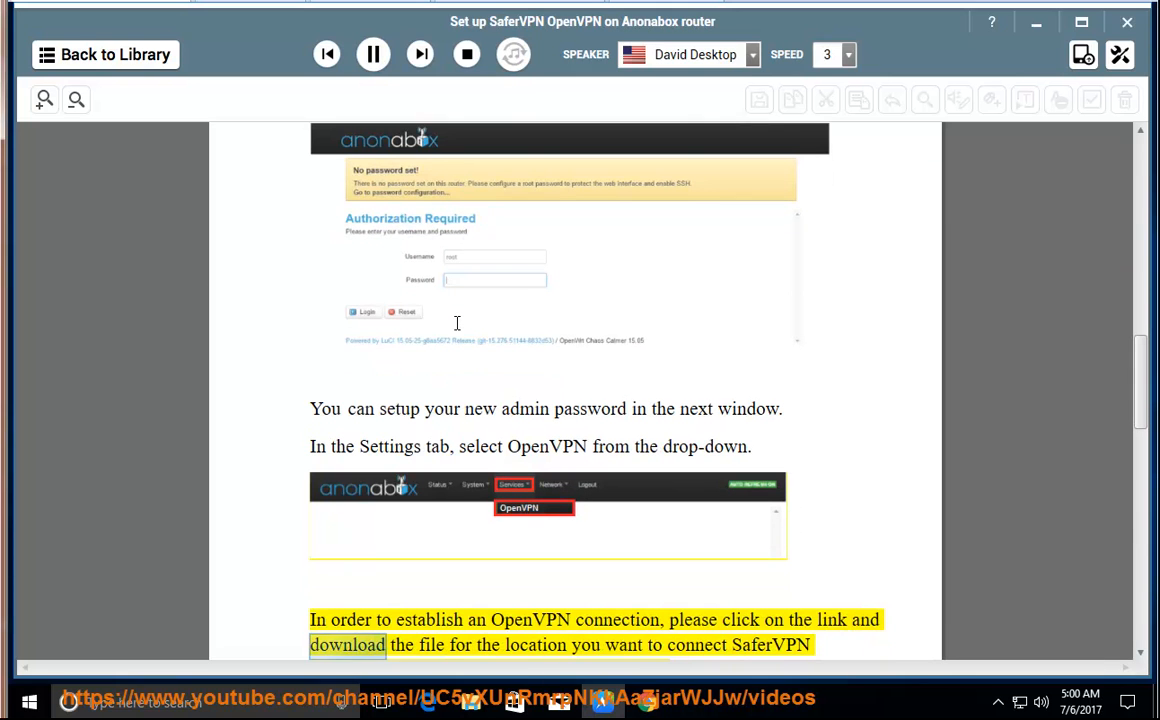
{"action": "mouse_move", "coordinate": [770, 644]}
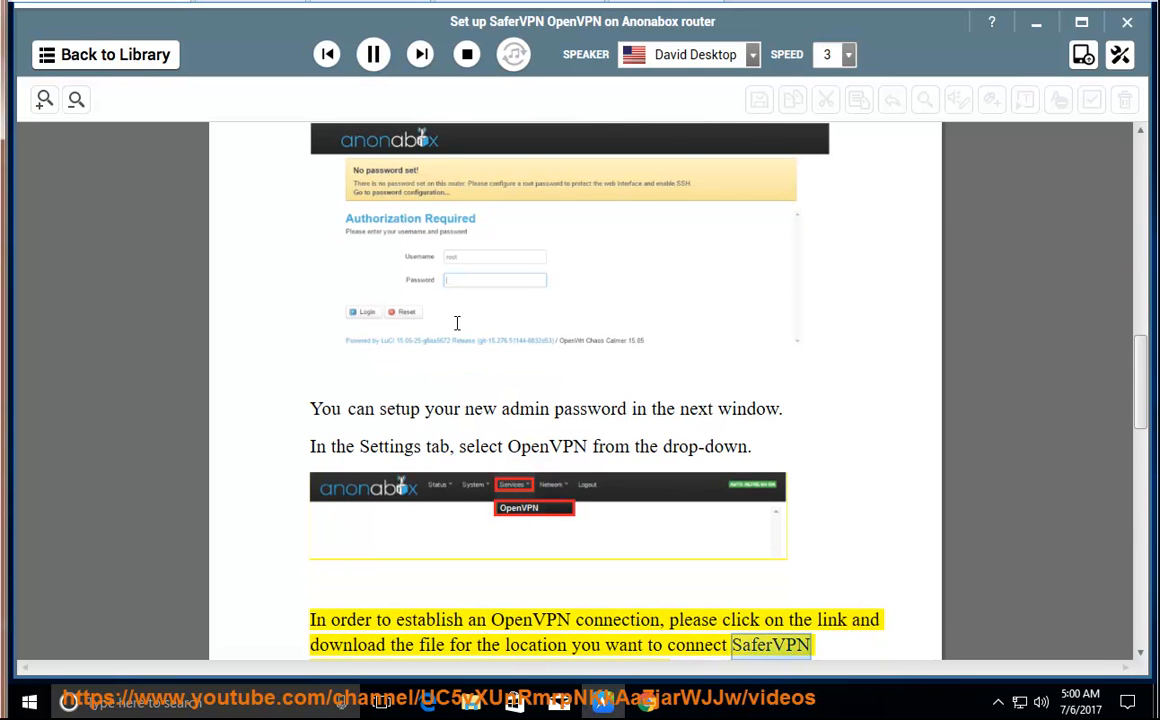
{"action": "scroll", "scroll_direction": "down", "scroll_amount": 3}
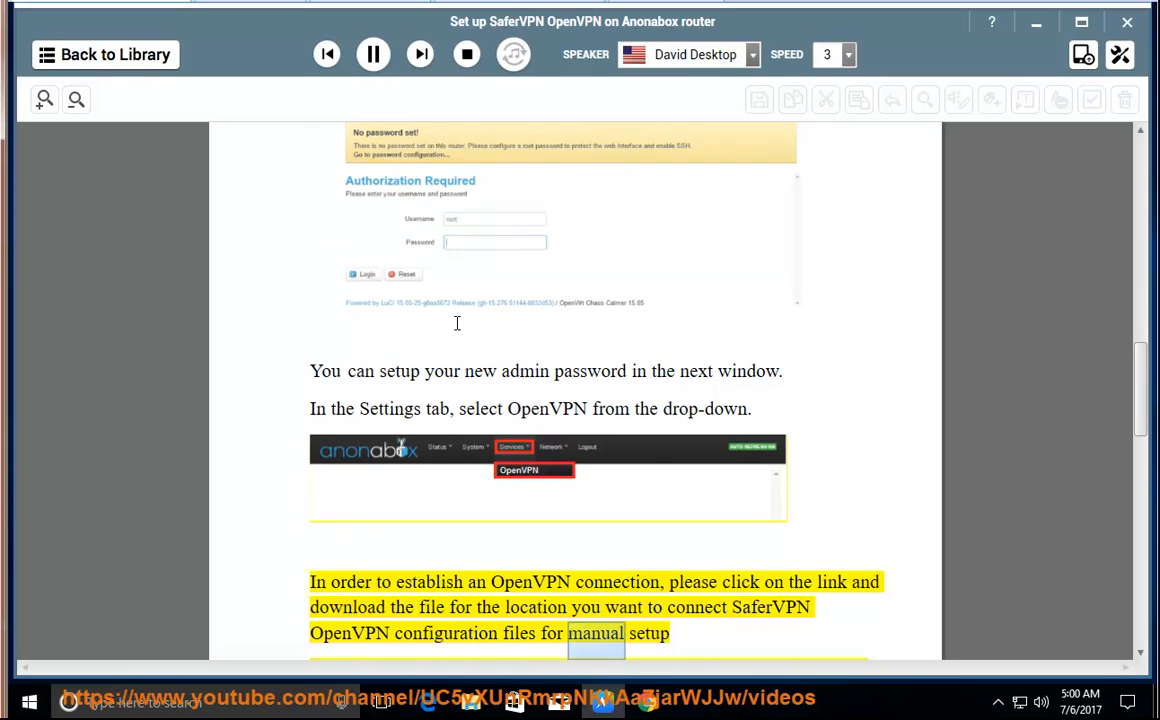
{"action": "scroll", "scroll_direction": "down", "scroll_amount": 3}
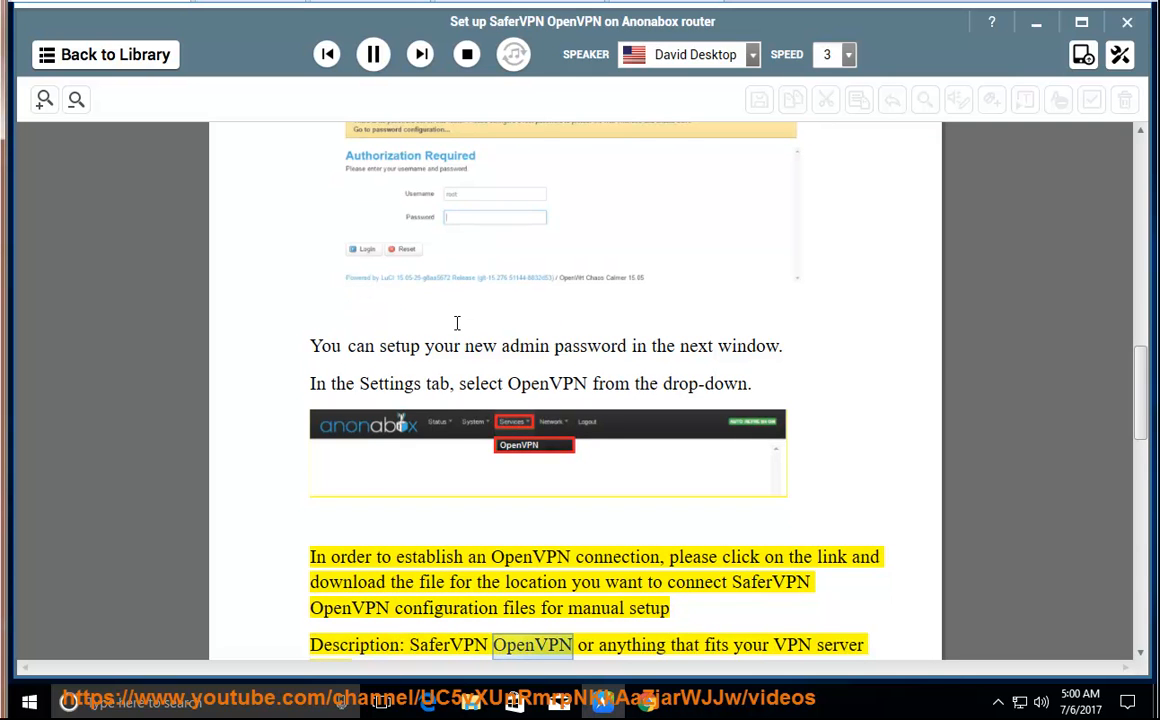
- Continue reading through the username, password and UDP/TCP configuration file step on page 2
{"action": "double_click", "coordinate": [840, 644]}
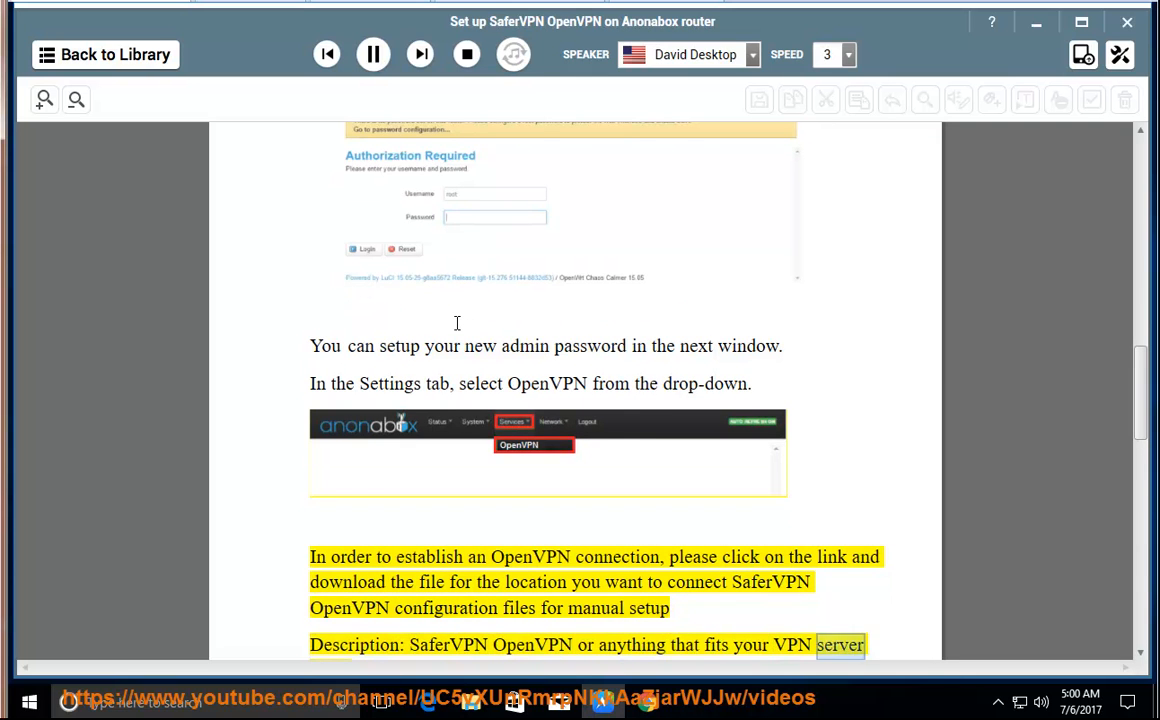
{"action": "scroll", "scroll_direction": "down", "scroll_amount": 3}
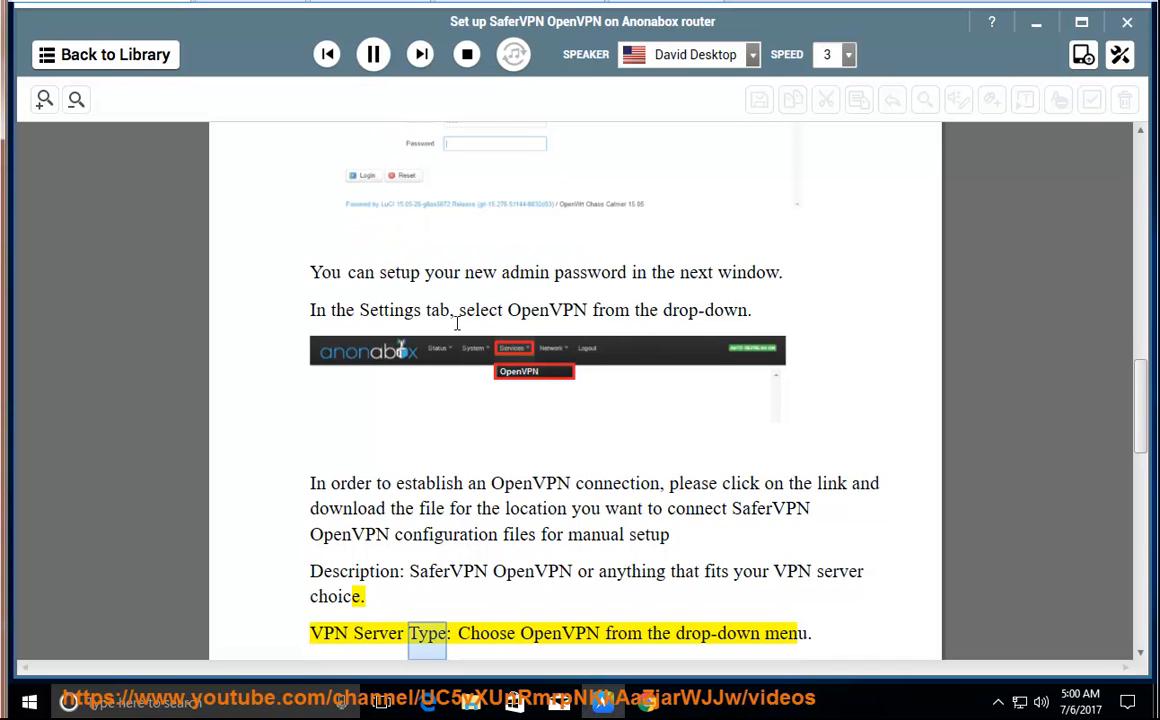
{"action": "scroll", "scroll_direction": "down", "scroll_amount": 3}
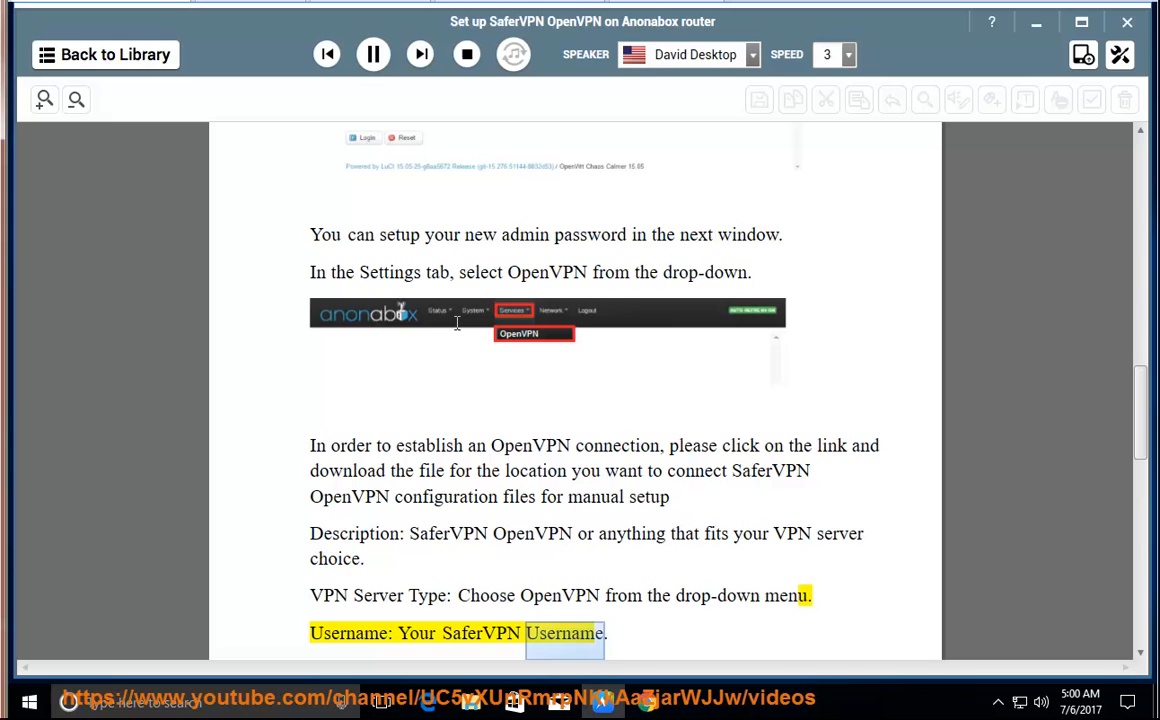
{"action": "scroll", "scroll_direction": "down", "scroll_amount": 3}
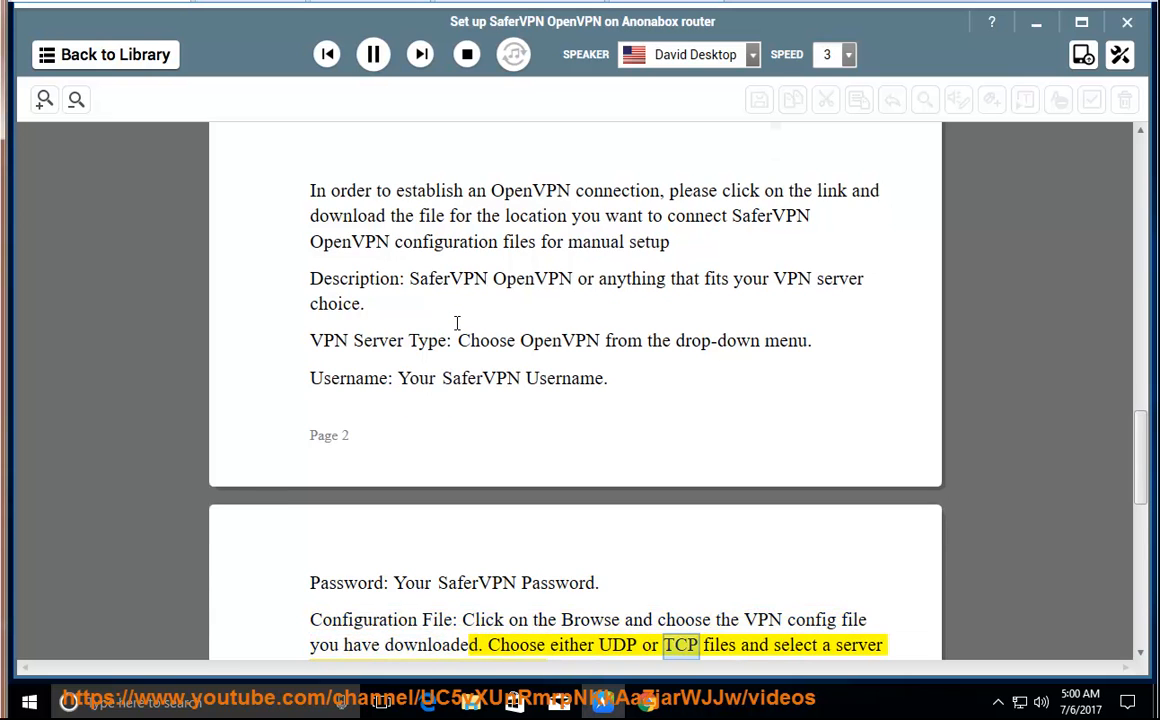
{"action": "scroll", "scroll_direction": "down", "scroll_amount": 3}
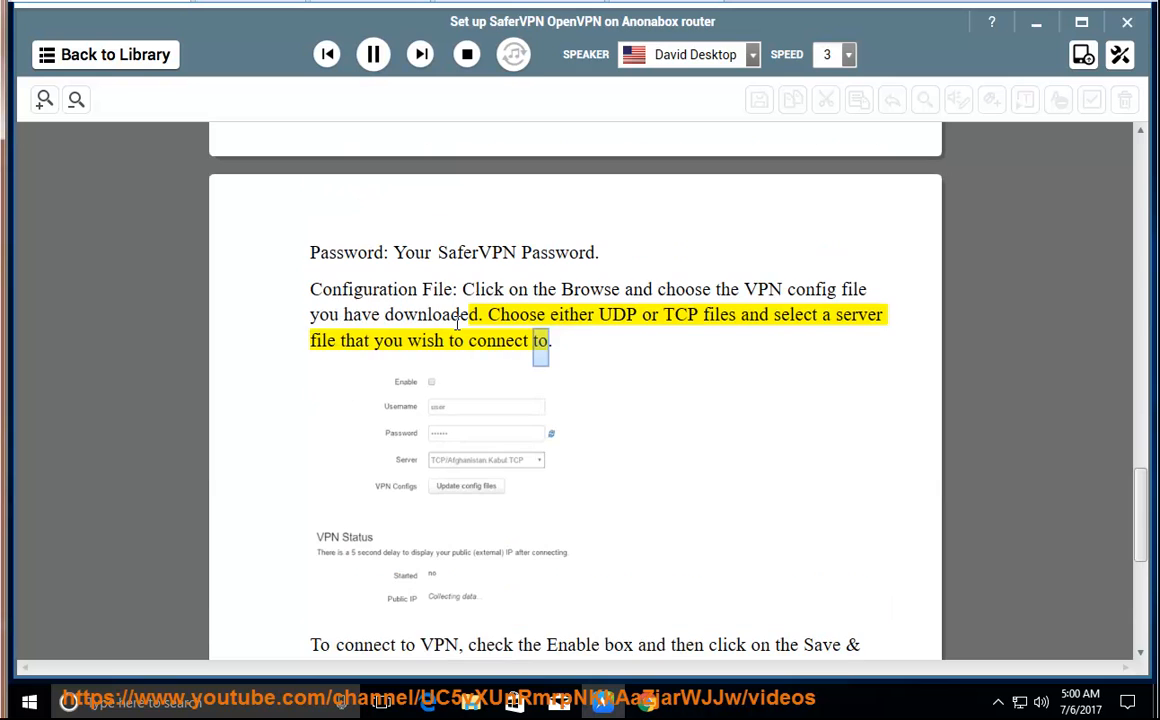